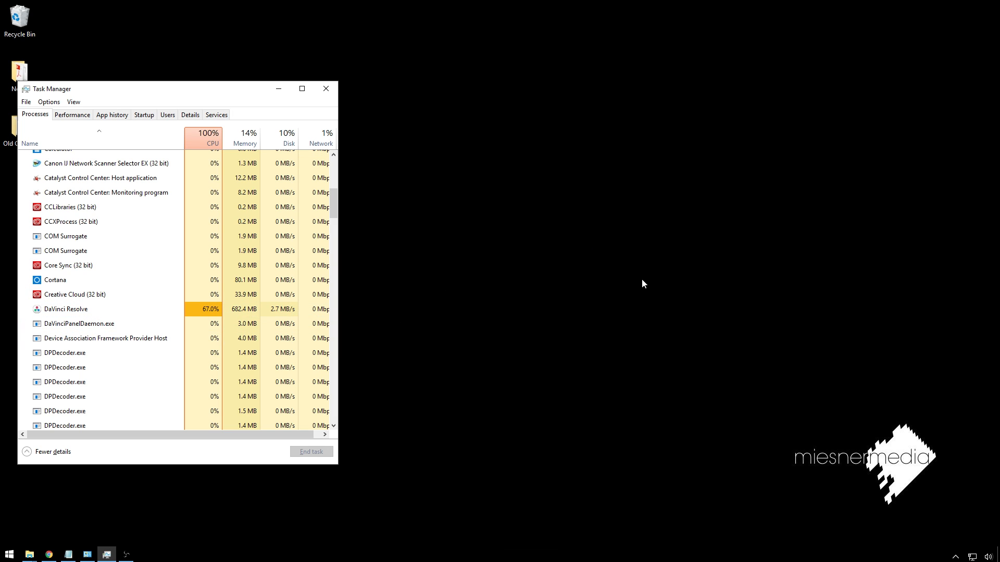
mouse_move(389, 454)
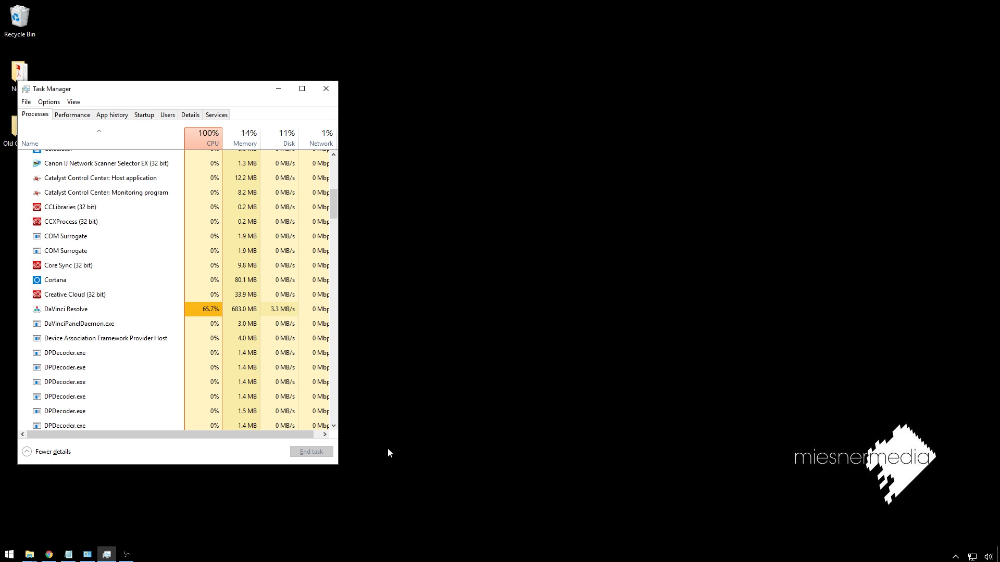
End the DaVinci Resolve process that is hogging the CPU in Task Manager
left_click(96, 309)
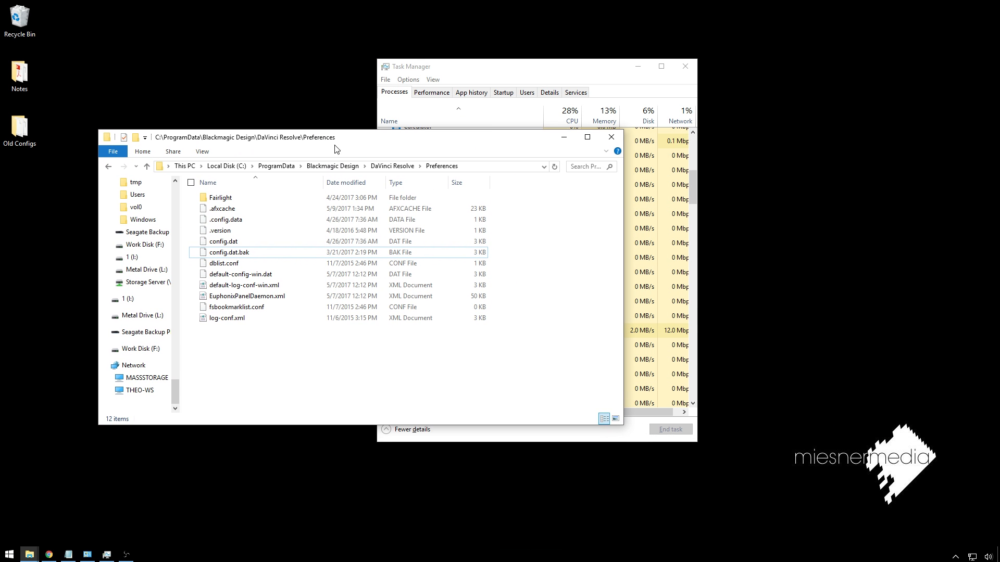
mouse_move(195, 177)
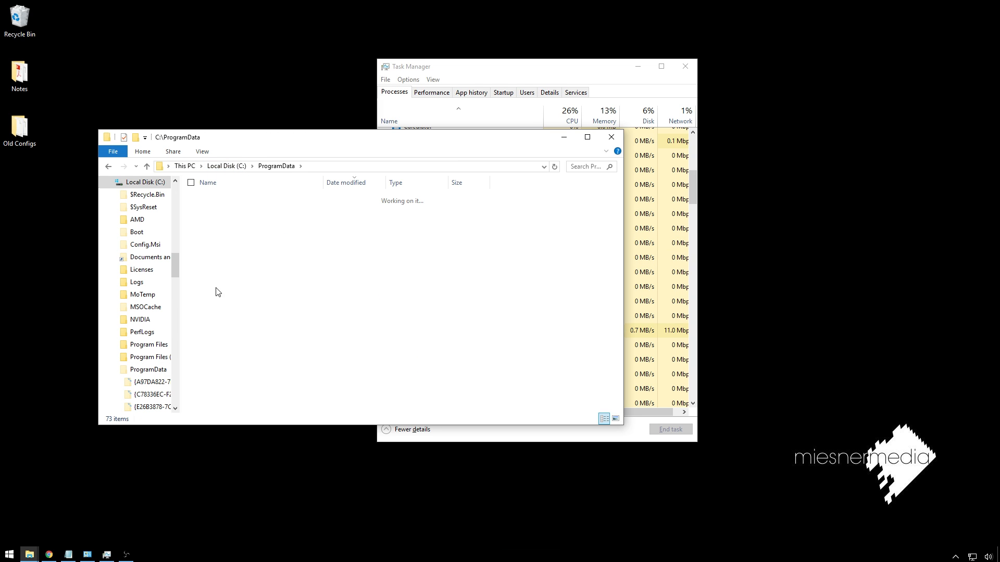
Browse from the C drive root into ProgramData and then Blackmagic Design
left_click(146, 166)
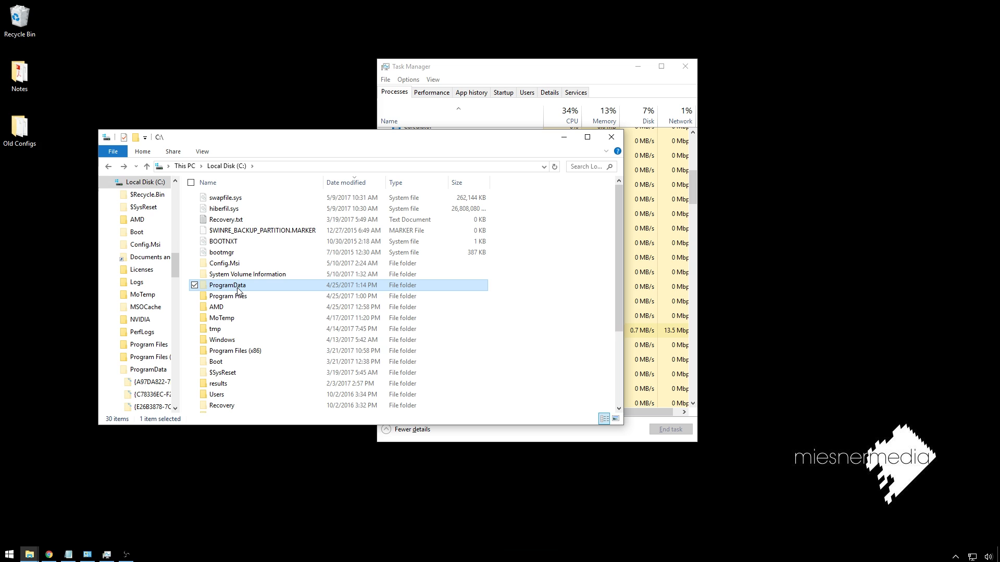
double_click(227, 285)
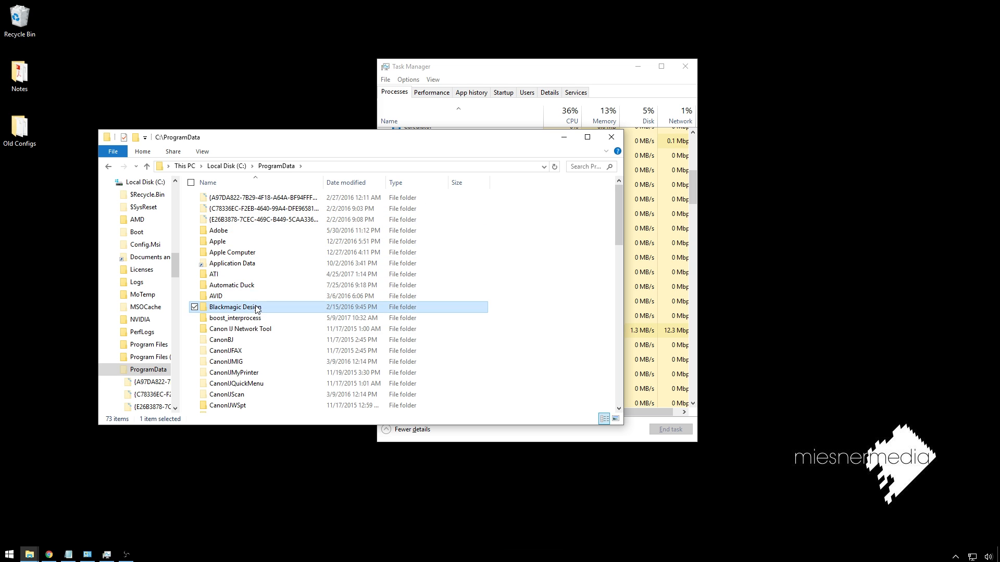
double_click(235, 306)
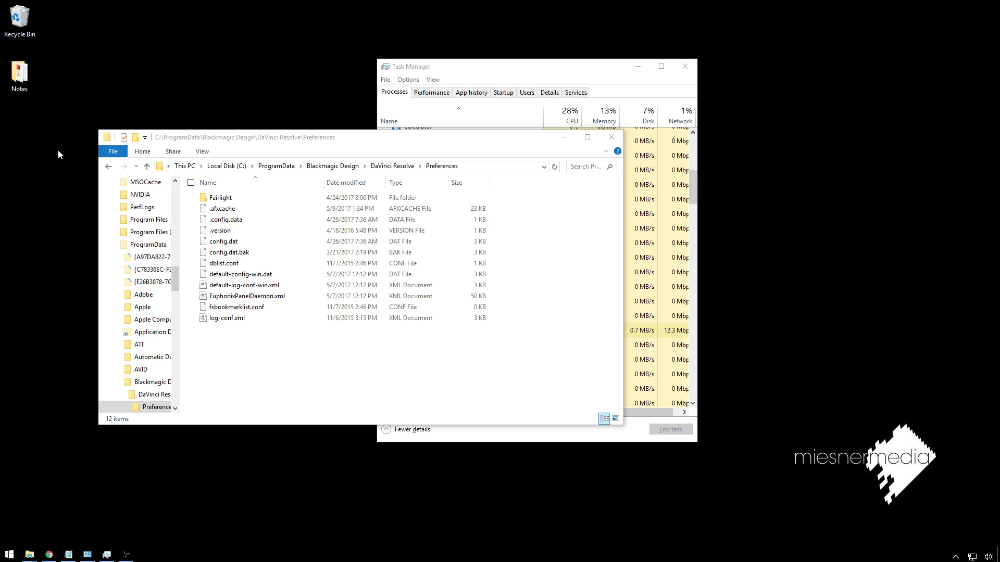
Select .config.data, config.dat and config.dat.bak and drag them onto the desktop
left_click(225, 220)
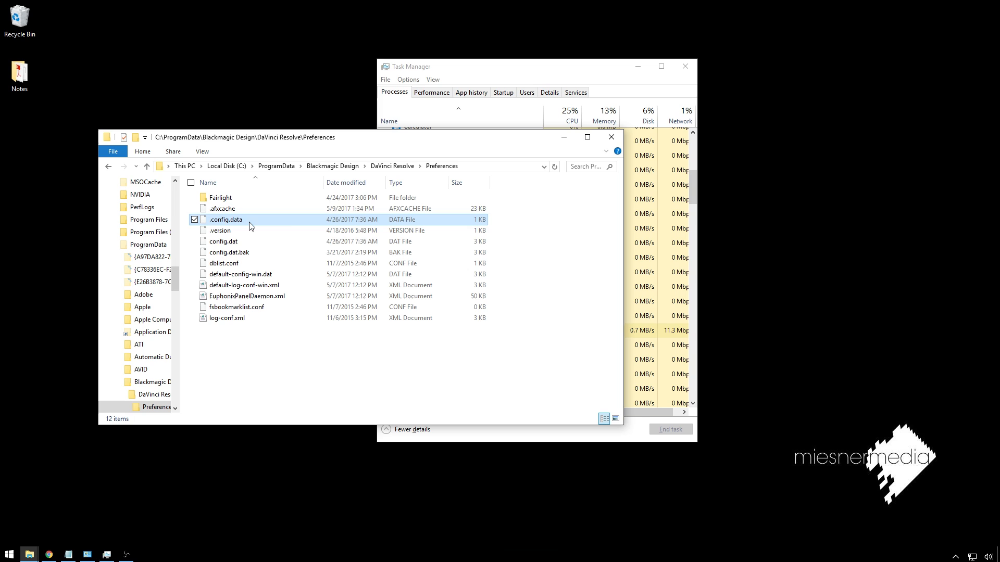
left_click(223, 240)
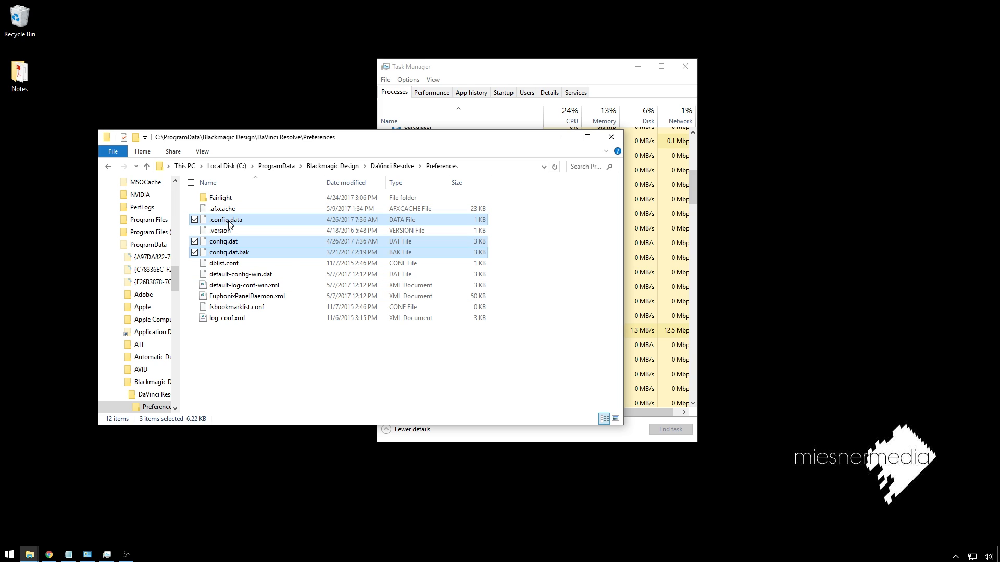
left_click_drag(228, 219, 50, 123)
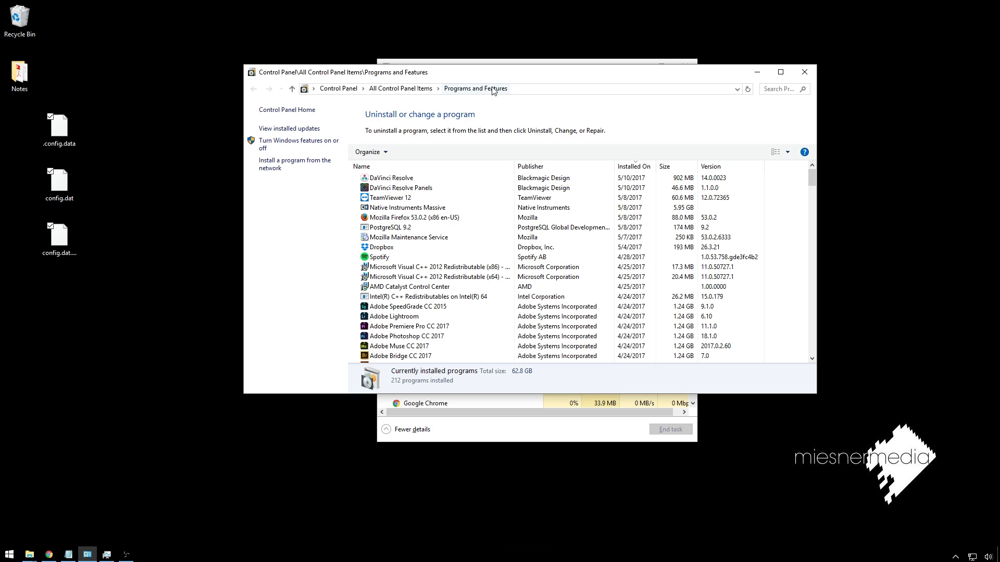
Uninstall DaVinci Resolve and then DaVinci Resolve Panels from Programs and Features
left_click(391, 177)
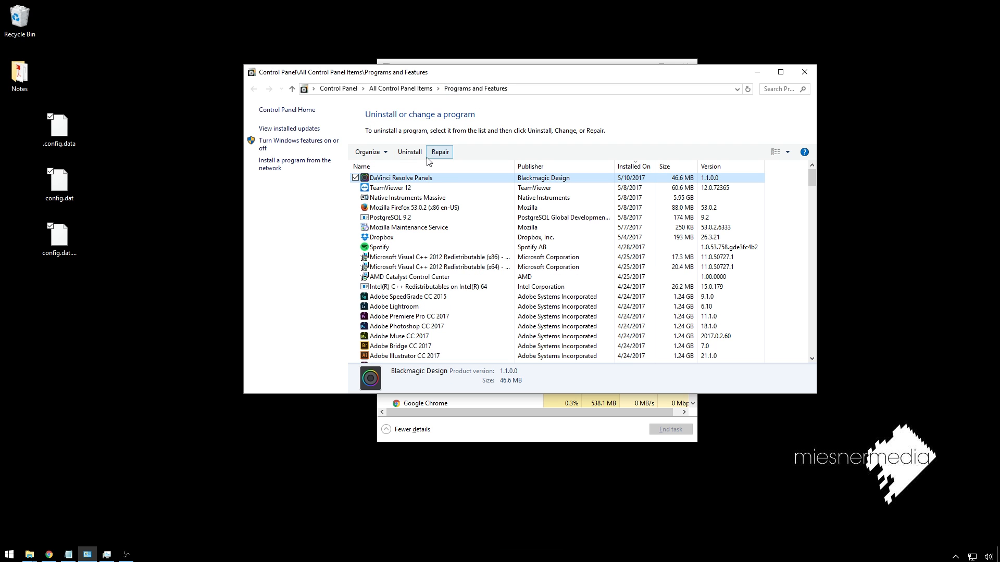
left_click(440, 152)
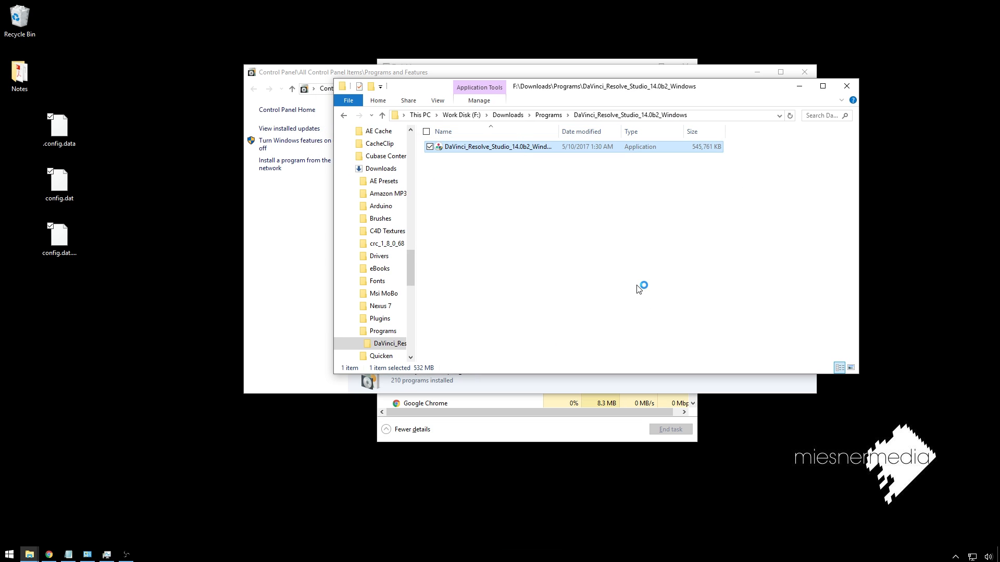
Run the Resolve 14 beta installer, accept the license and keep the default install folder
double_click(496, 147)
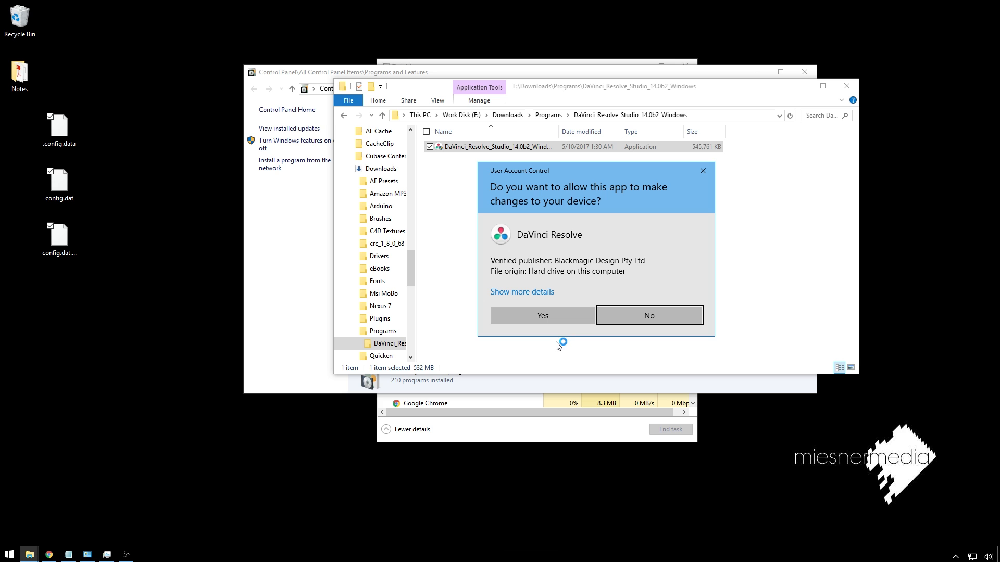
left_click(542, 315)
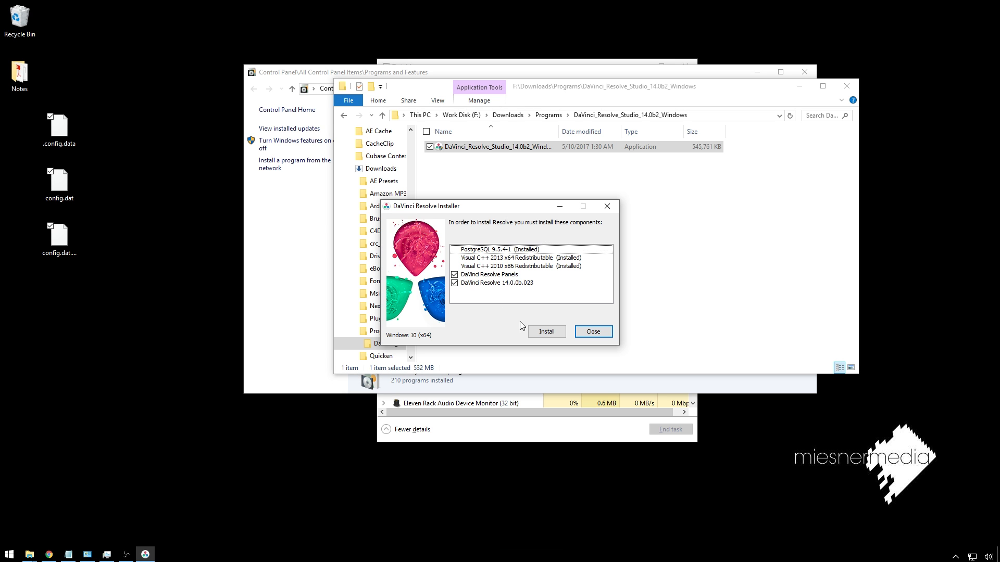
left_click(546, 331)
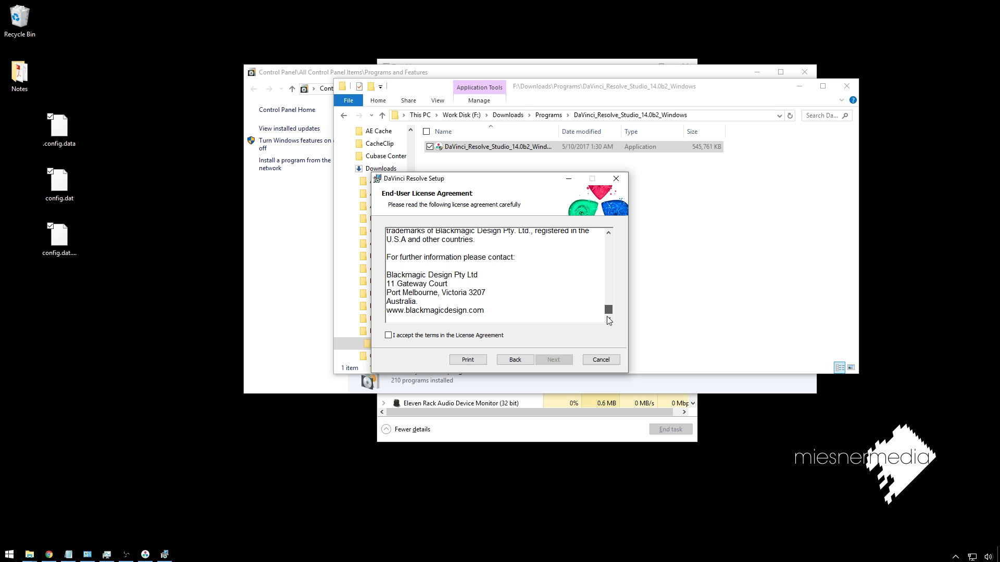
left_click(553, 359)
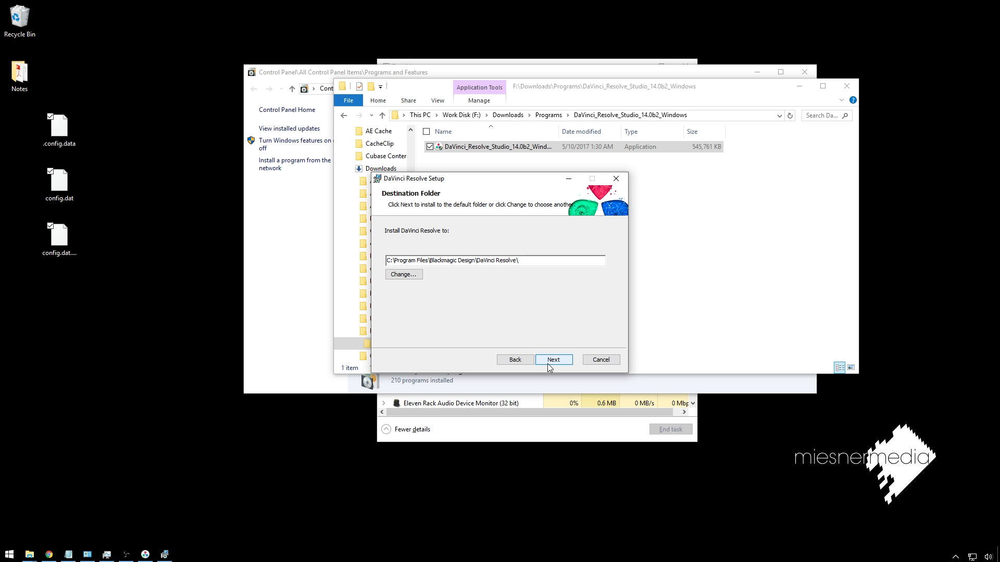
left_click(552, 359)
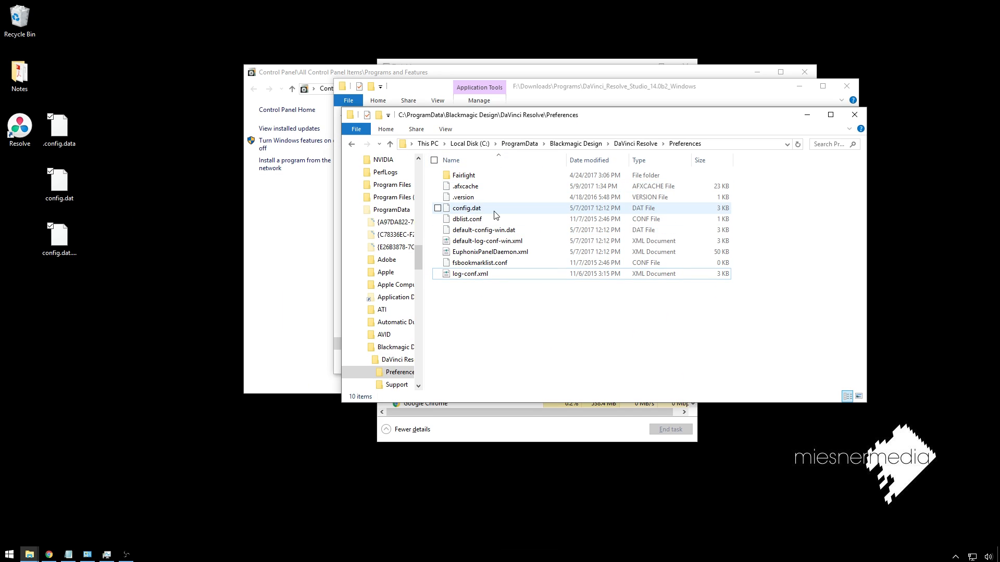
mouse_move(490, 219)
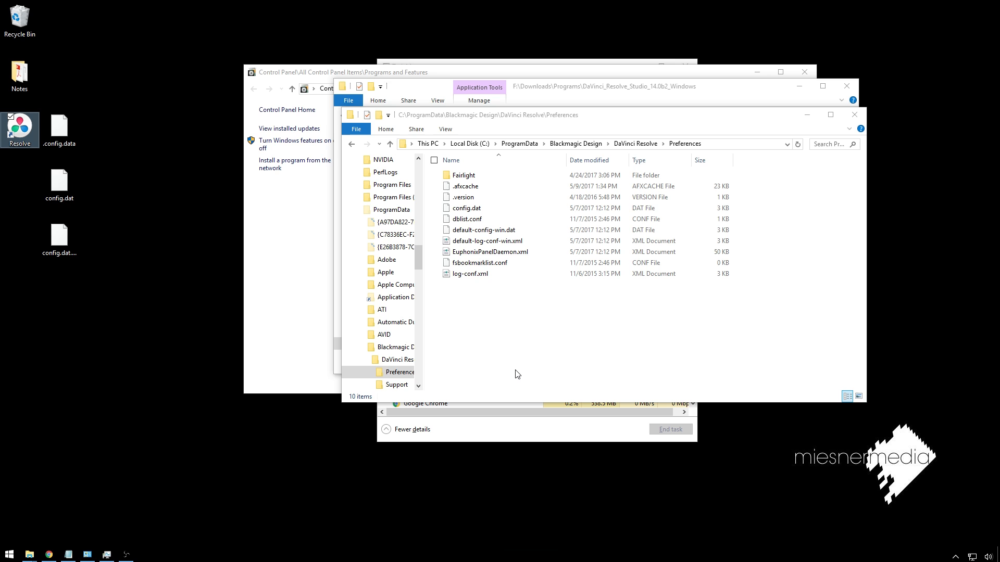
Launch the freshly installed Resolve from its desktop shortcut
double_click(18, 129)
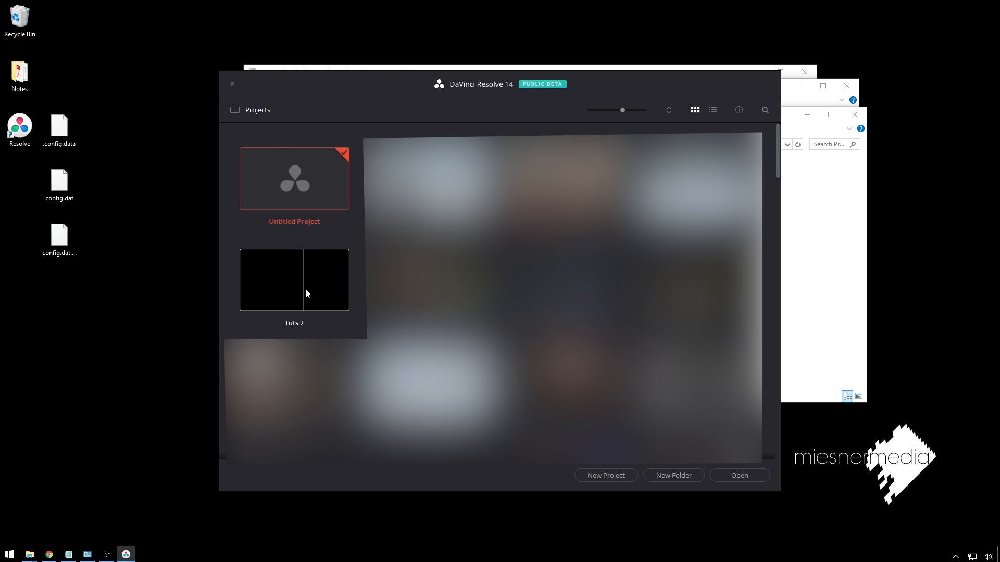
Open Tuts 2 and scrub the timeline until the viewer shows the model shot
double_click(294, 280)
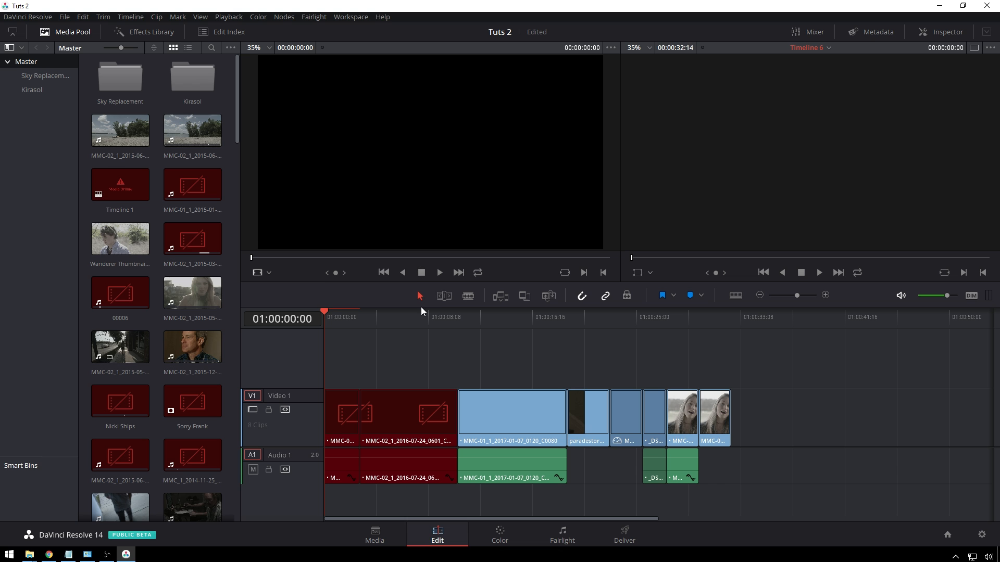
left_click(489, 316)
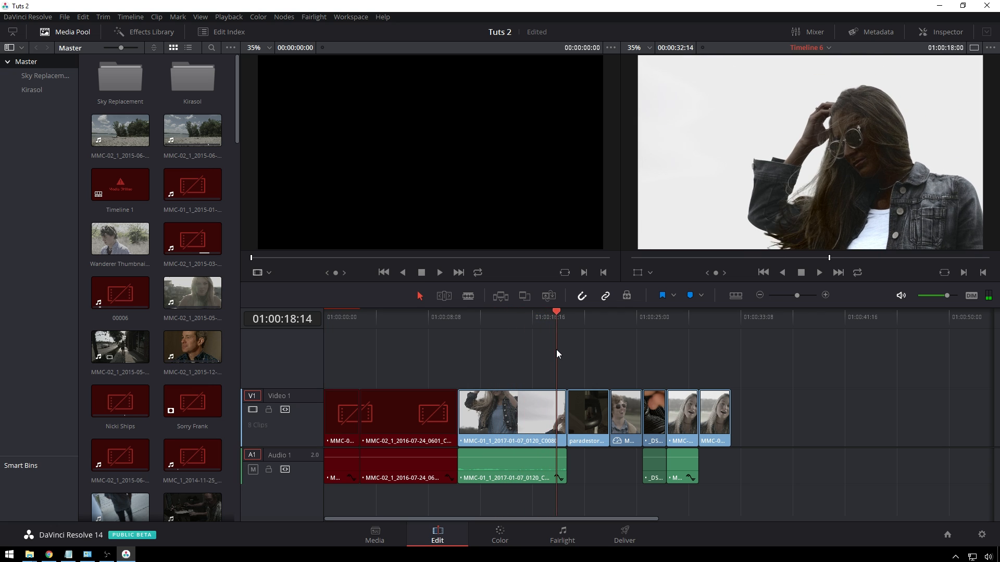
left_click(610, 316)
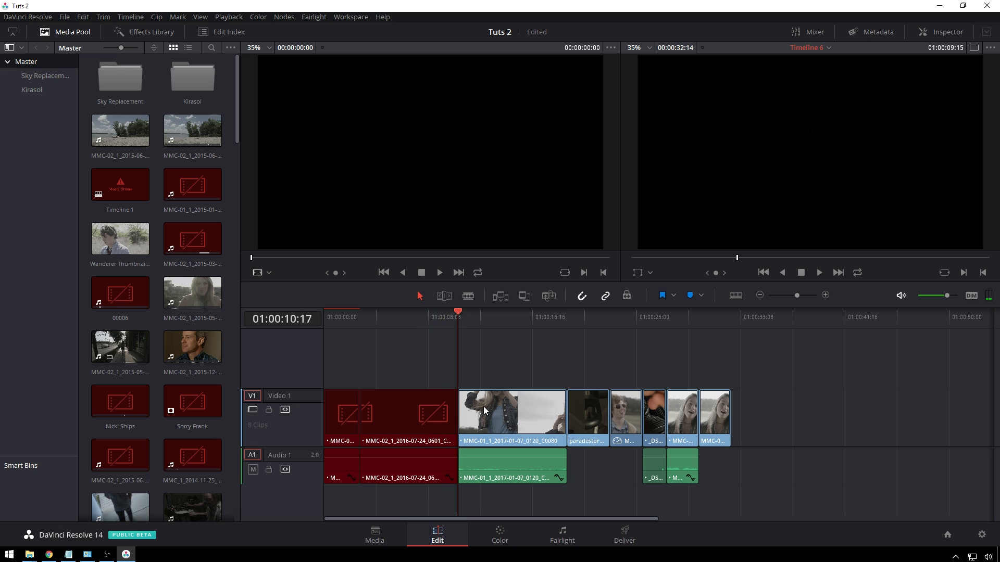
left_click(498, 317)
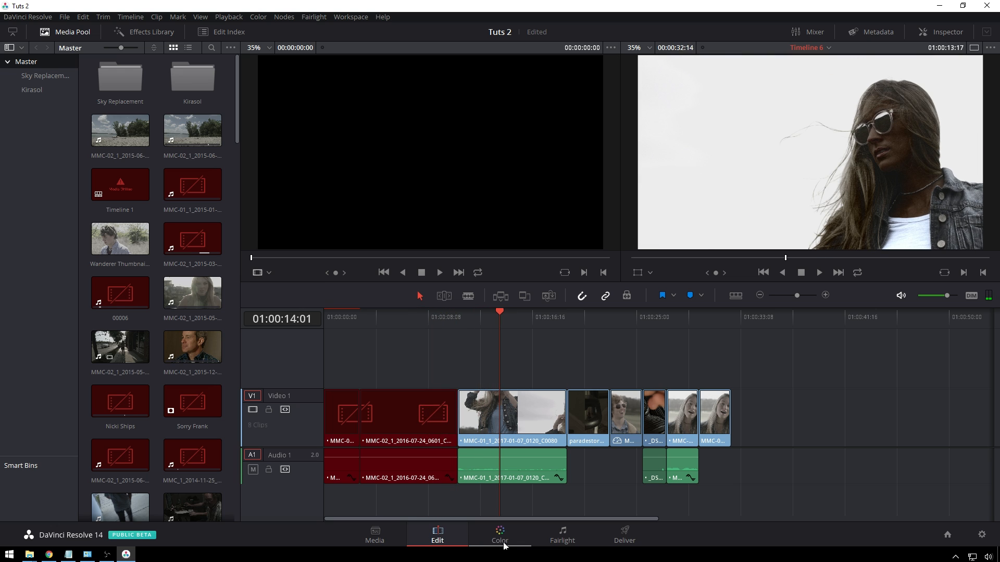
Go to the Color page to apply a 3D LUT to node 01, then head toward Deliver
left_click(500, 535)
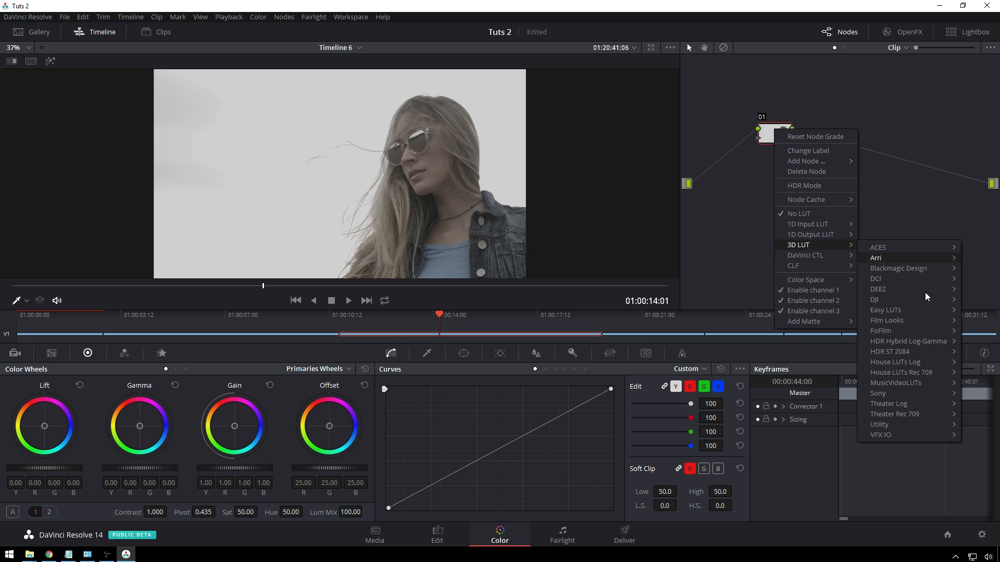
mouse_move(895, 361)
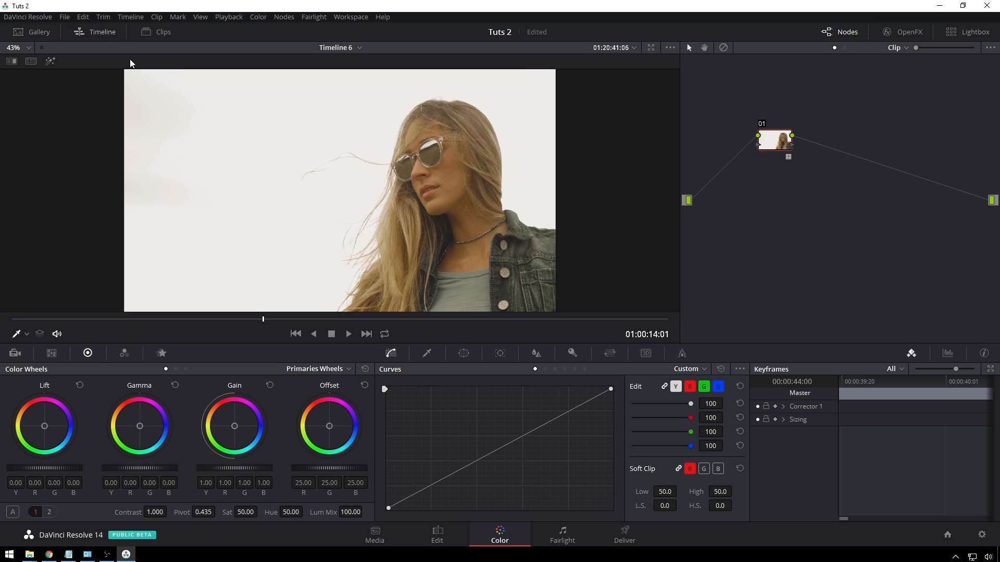
left_click(623, 536)
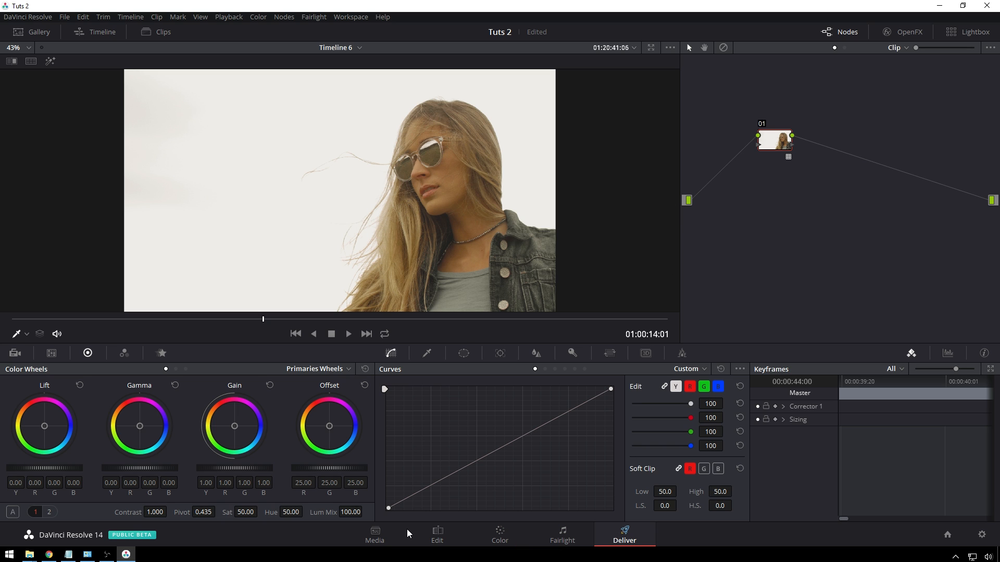
Glance at the Deliver page, then return to the Edit timeline showing the warmed shot
left_click(624, 535)
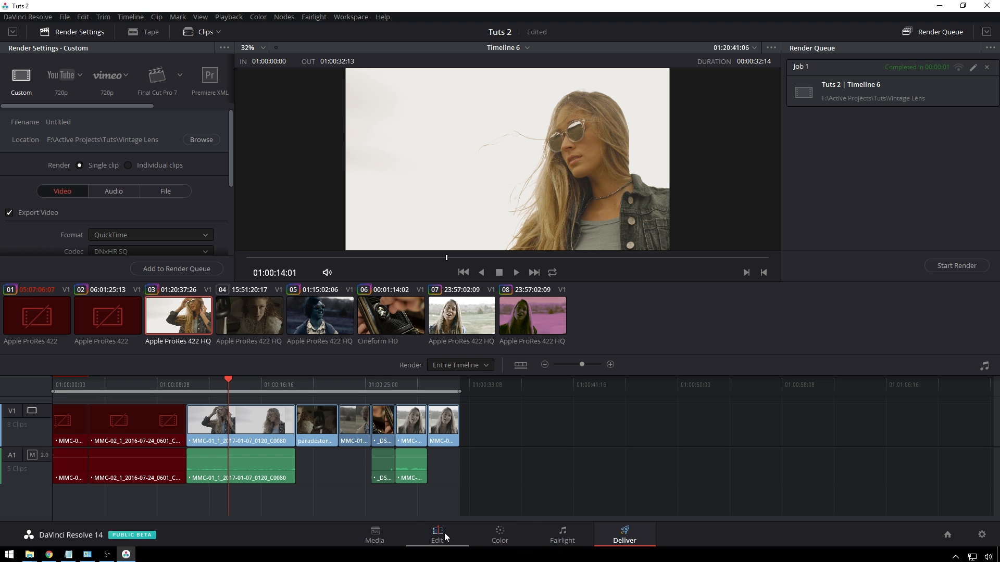
left_click(373, 534)
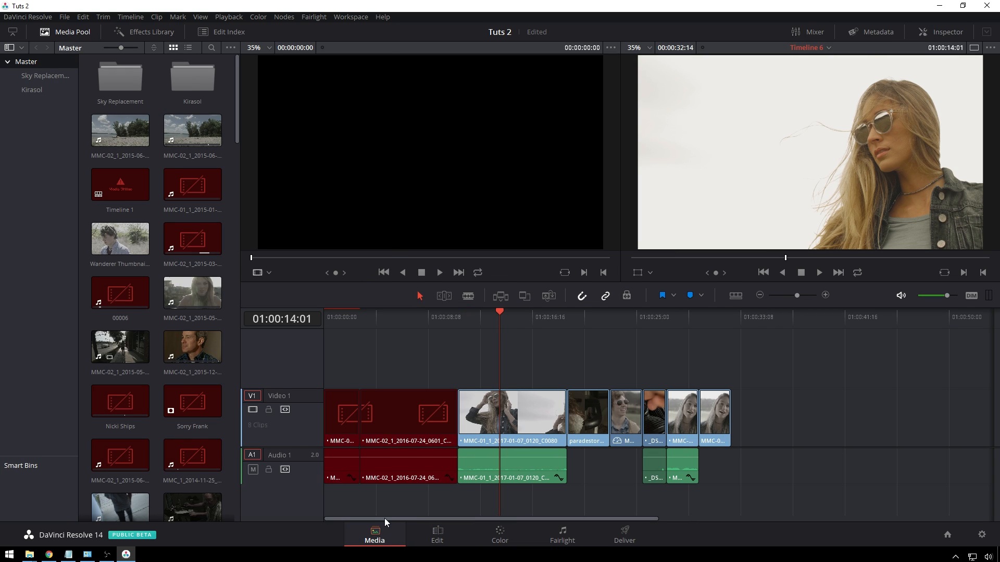